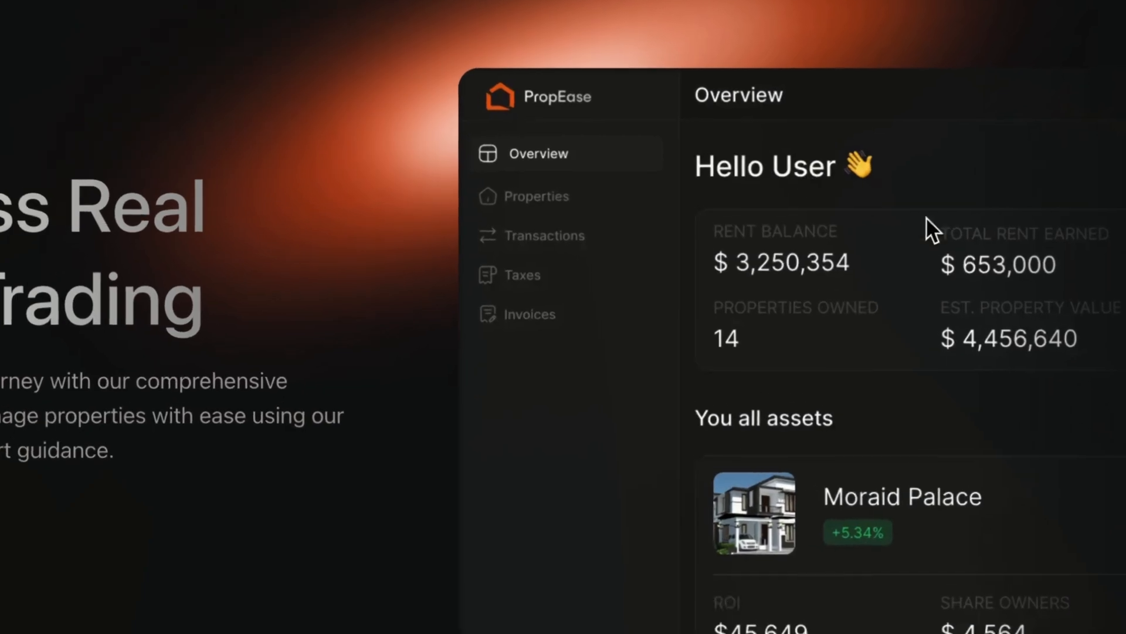
- Scroll past the hero and dashboard preview to the Property Sync and Smart Analytics perks
scroll(down, 3)
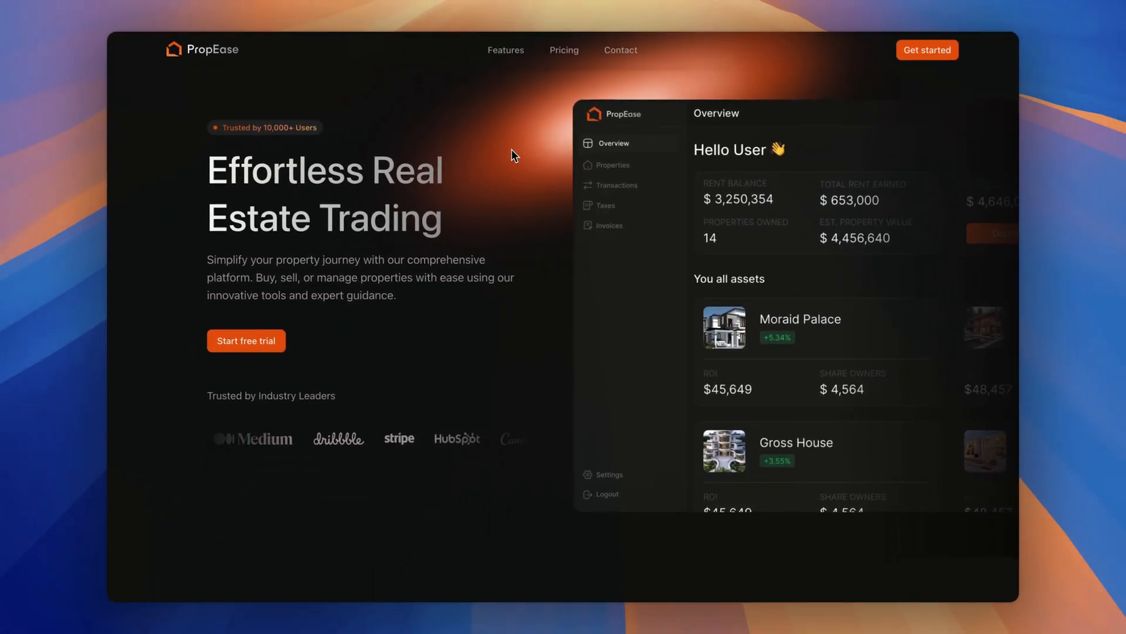
scroll(down, 3)
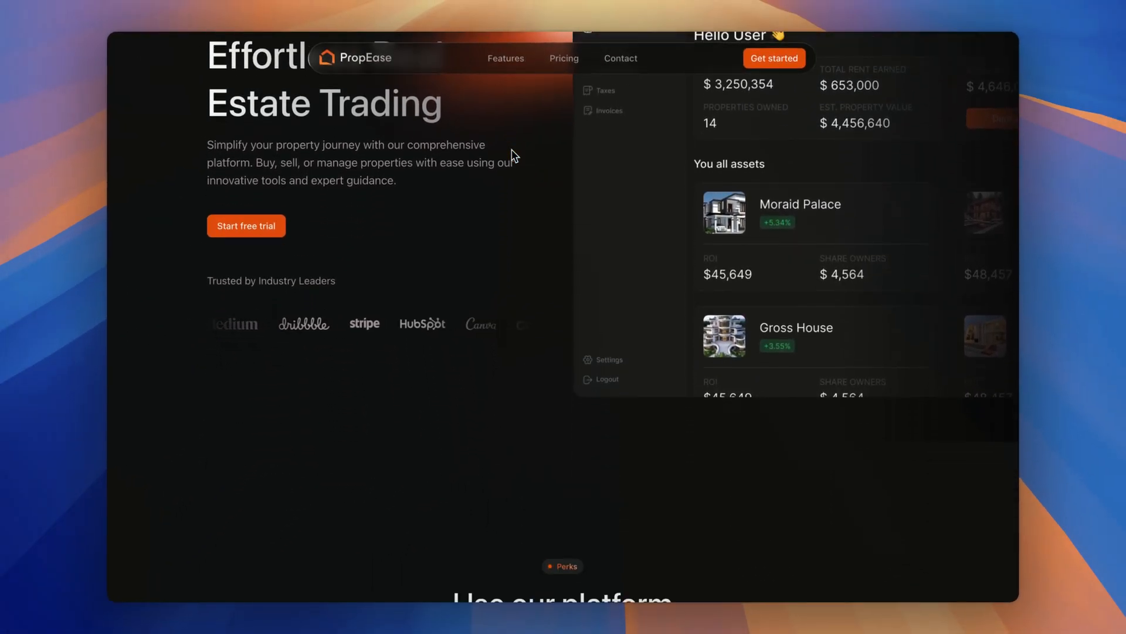
scroll(down, 3)
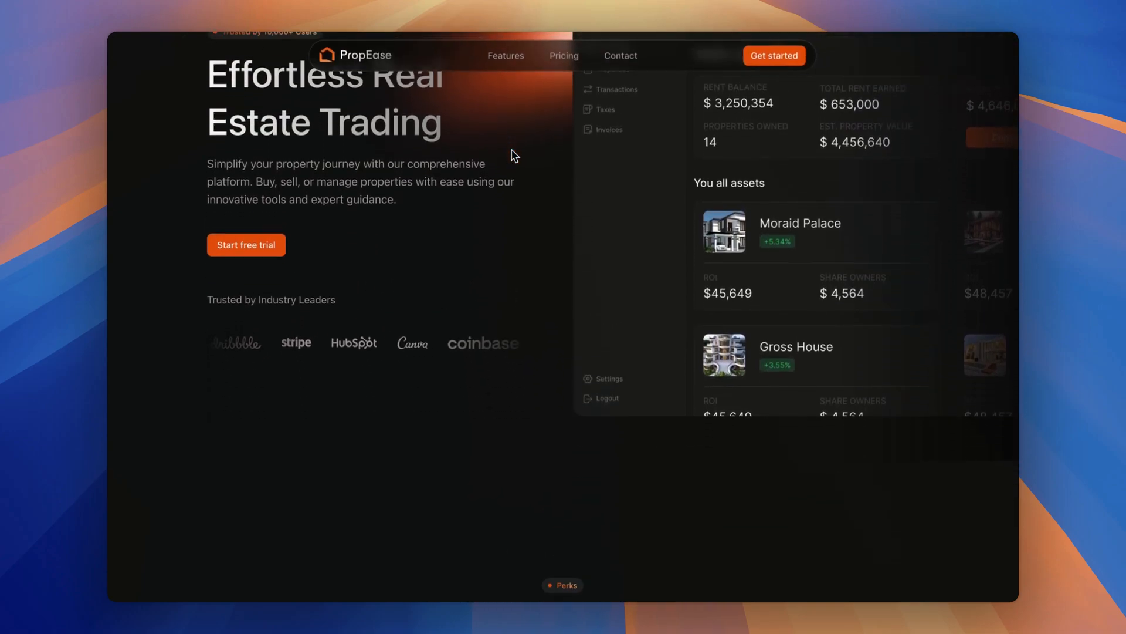
scroll(down, 3)
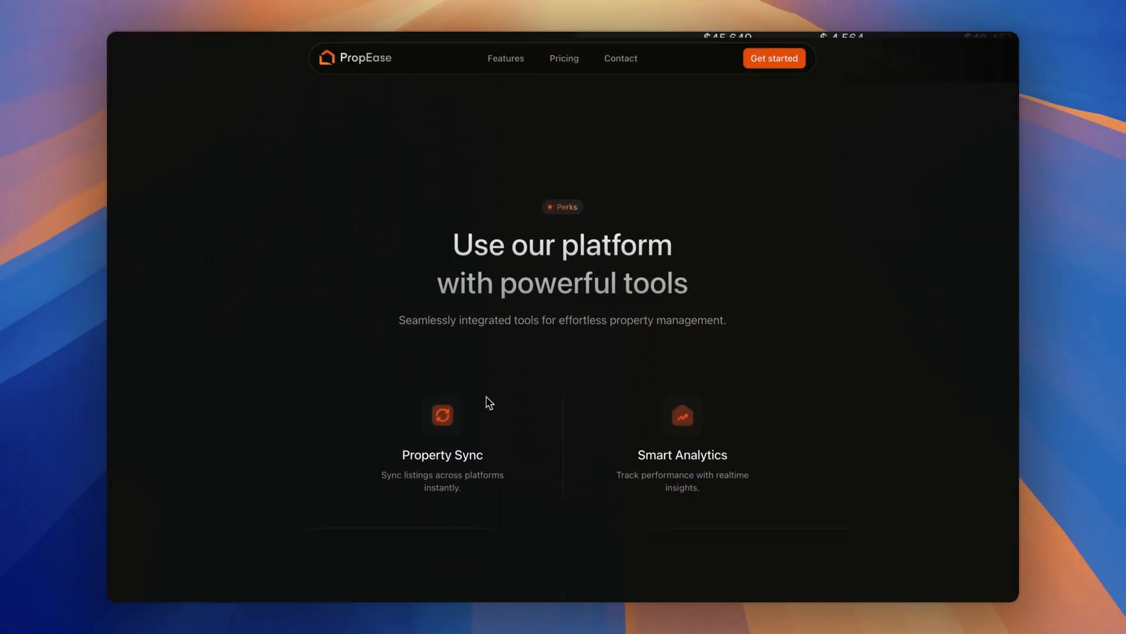
- Scroll through the perks grid past Doc Manager and Lead Connect to 'Three steps to success'
scroll(down, 3)
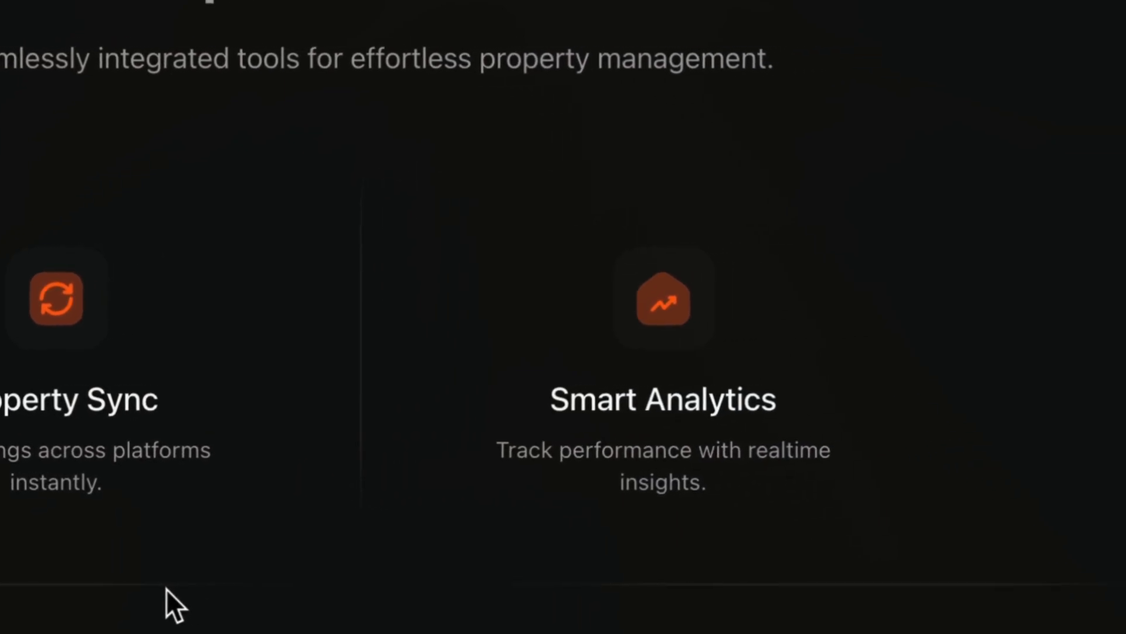
scroll(down, 3)
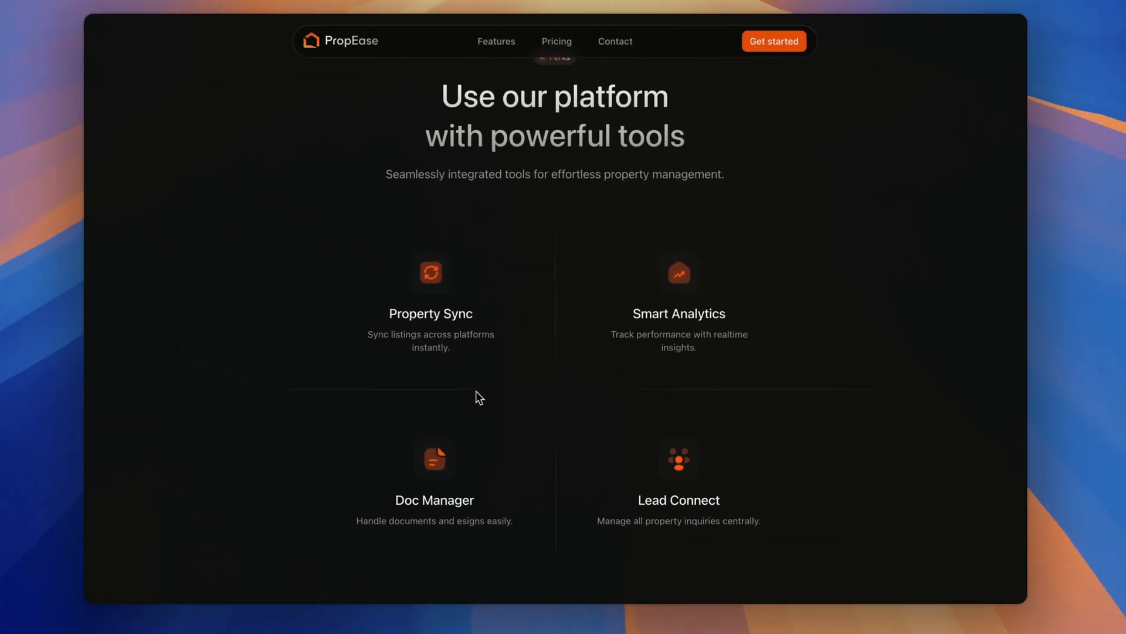
scroll(down, 3)
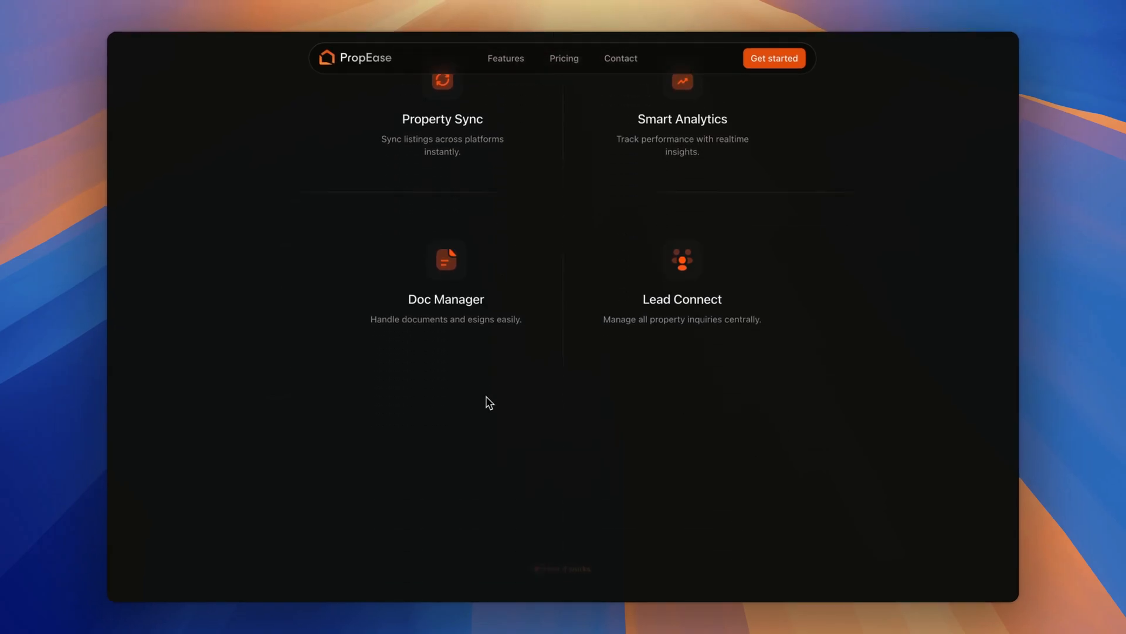
scroll(down, 3)
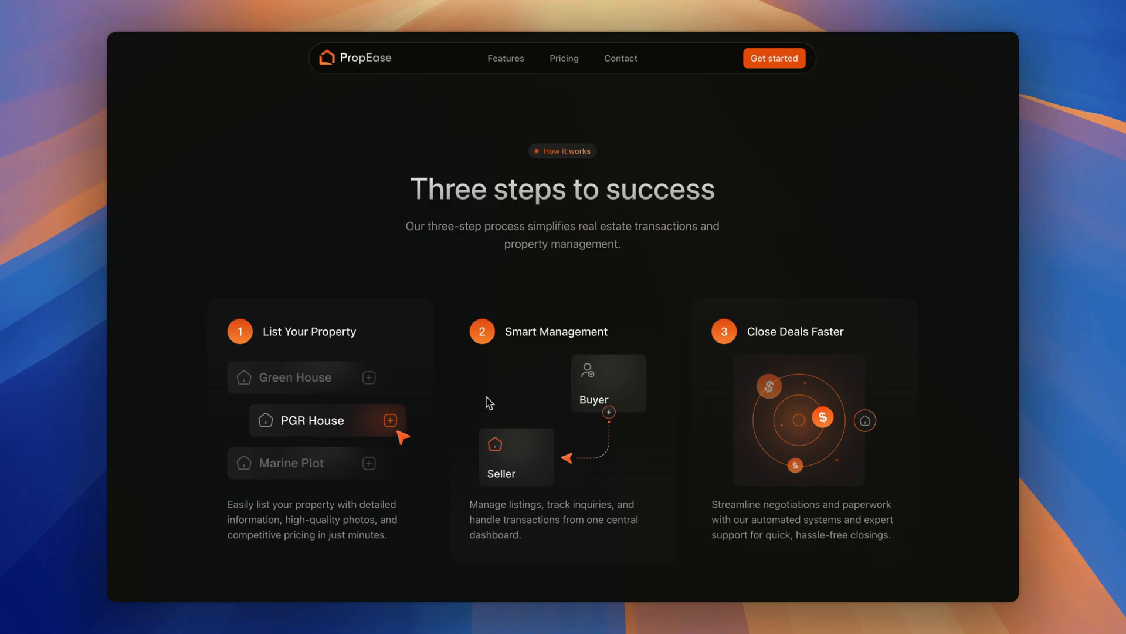
- Scroll past 'Three steps to success' to the four 'Manage properties smarter' feature cards
scroll(down, 3)
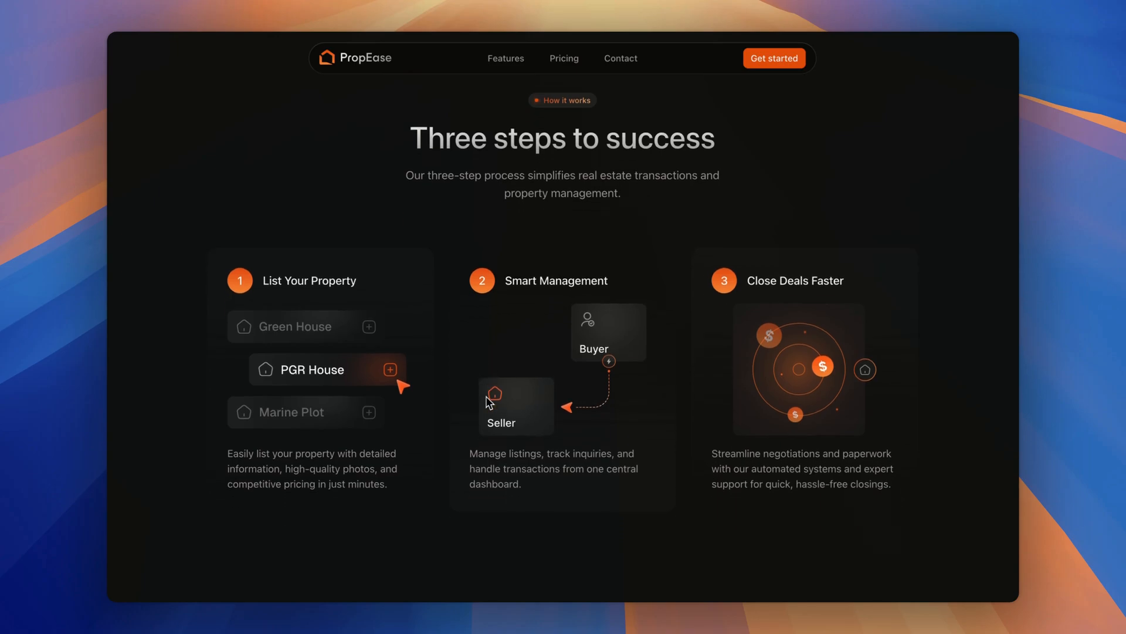
scroll(down, 3)
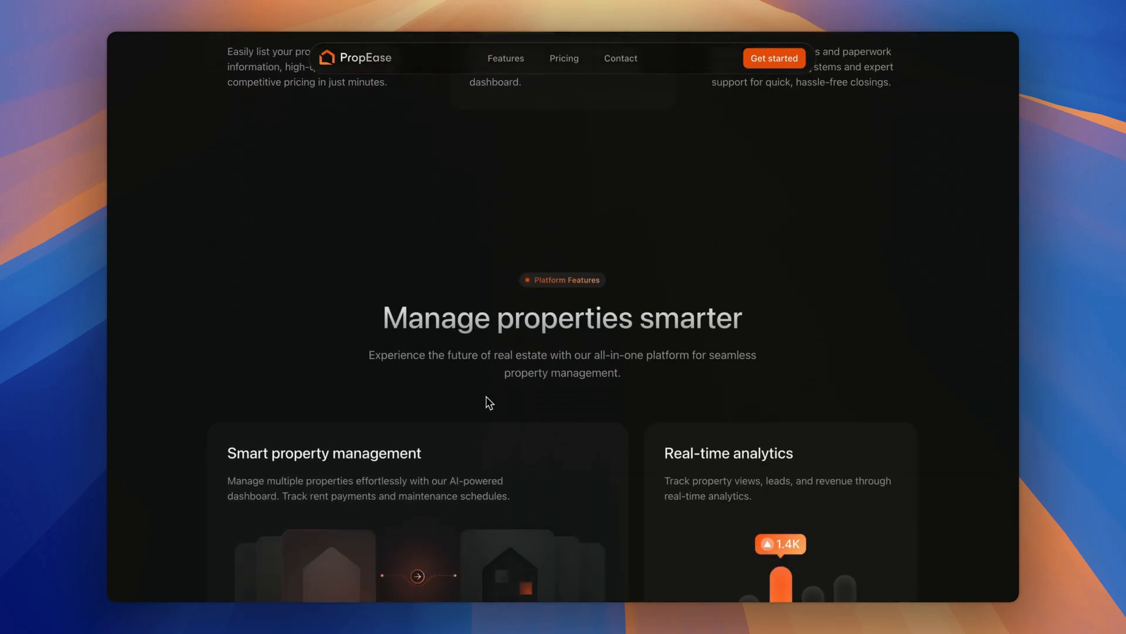
scroll(down, 3)
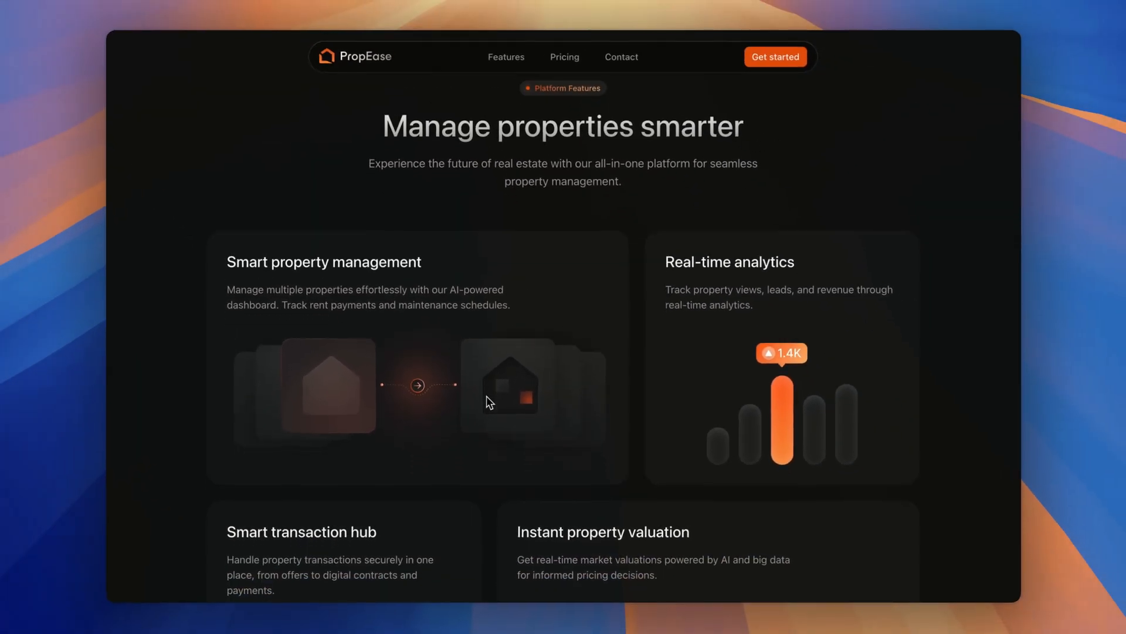
scroll(down, 3)
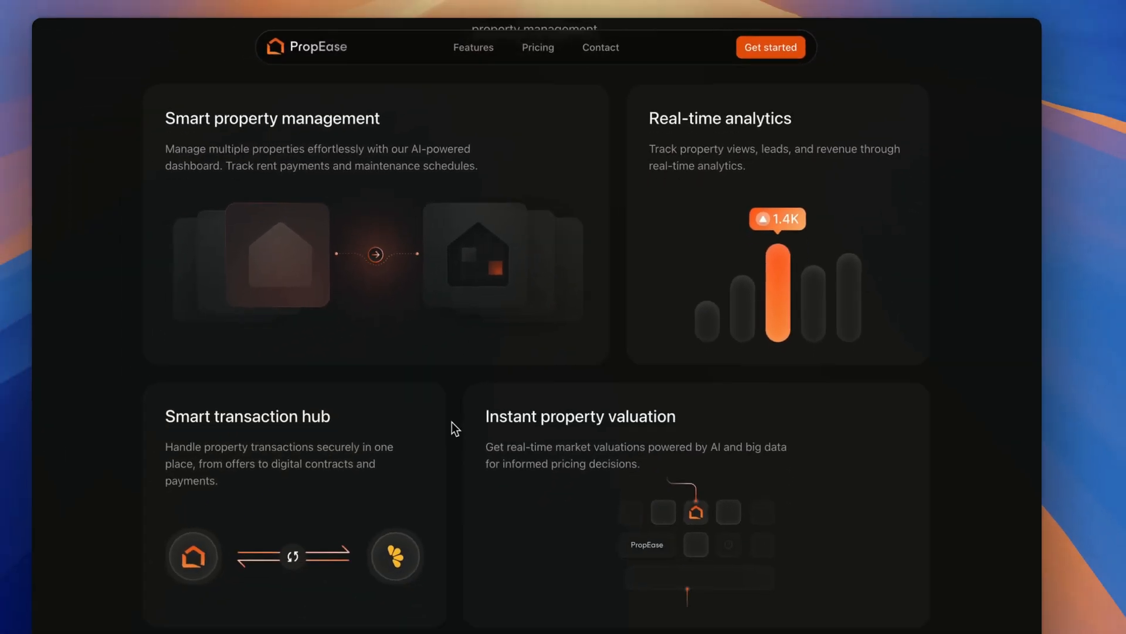
- Scroll past the five-star testimonials to the Basic, Professional and Enterprise pricing plans
scroll(down, 3)
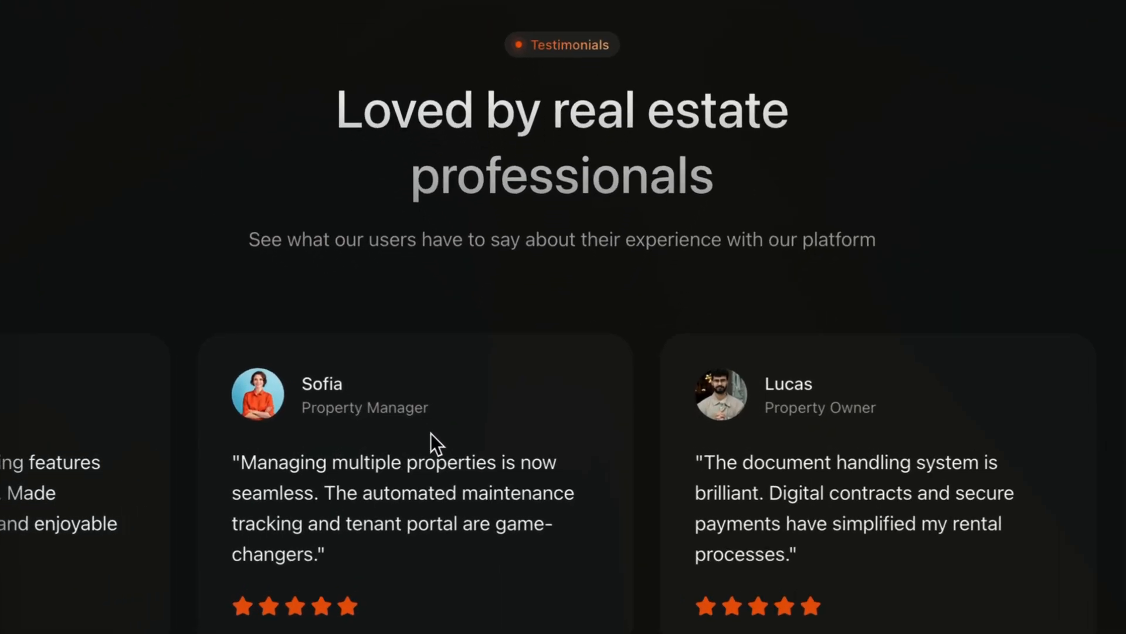
scroll(down, 3)
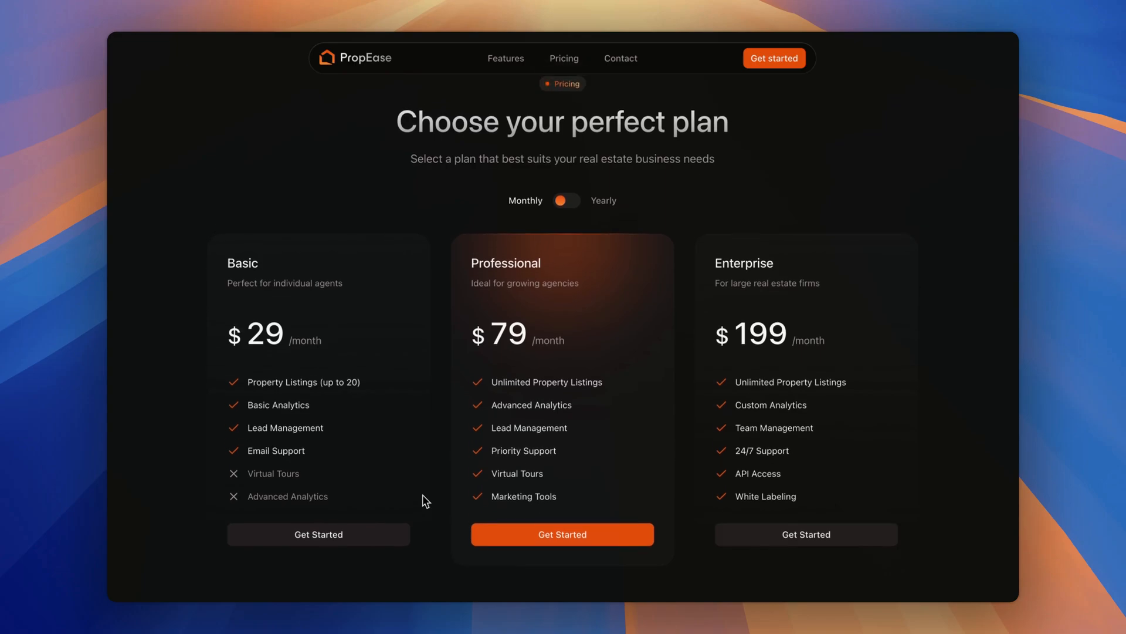
mouse_move(428, 471)
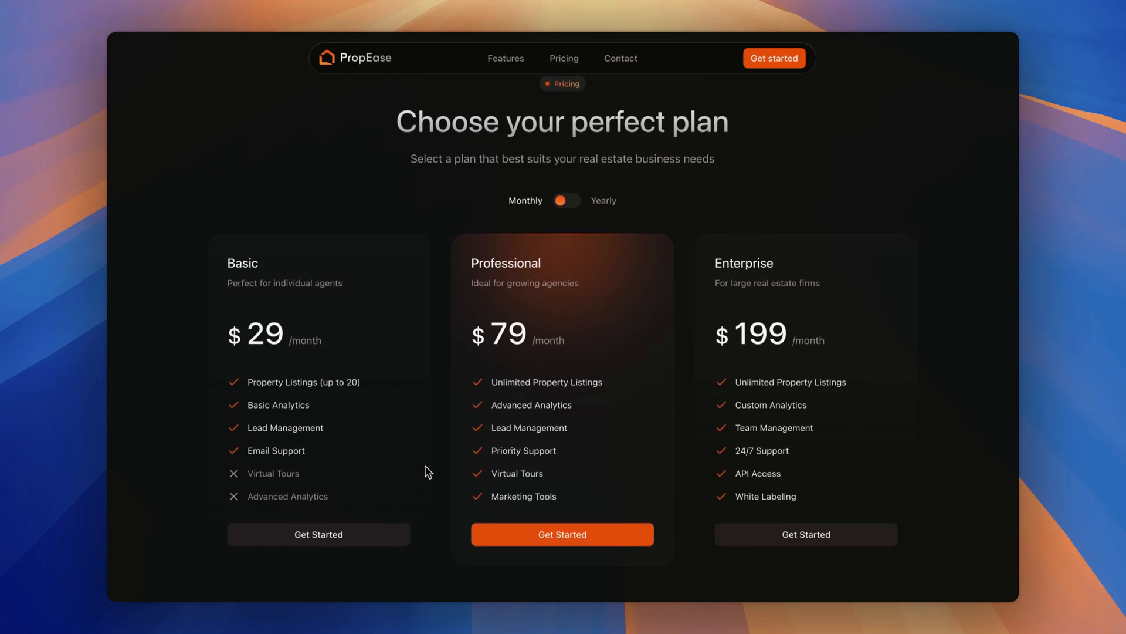
click(566, 200)
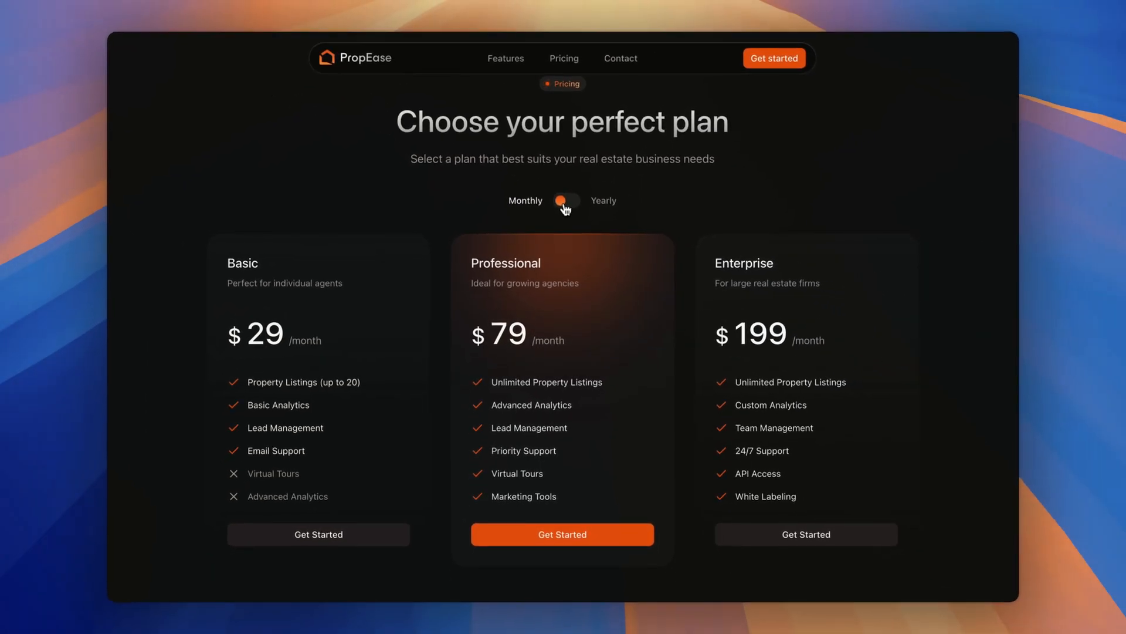
mouse_move(544, 247)
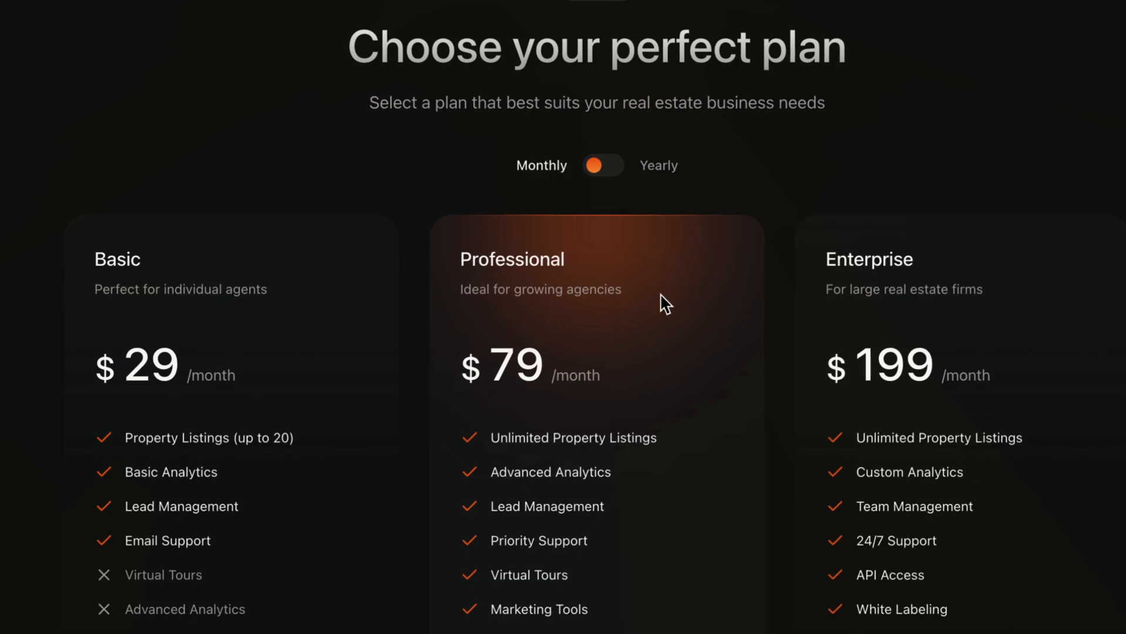
click(604, 165)
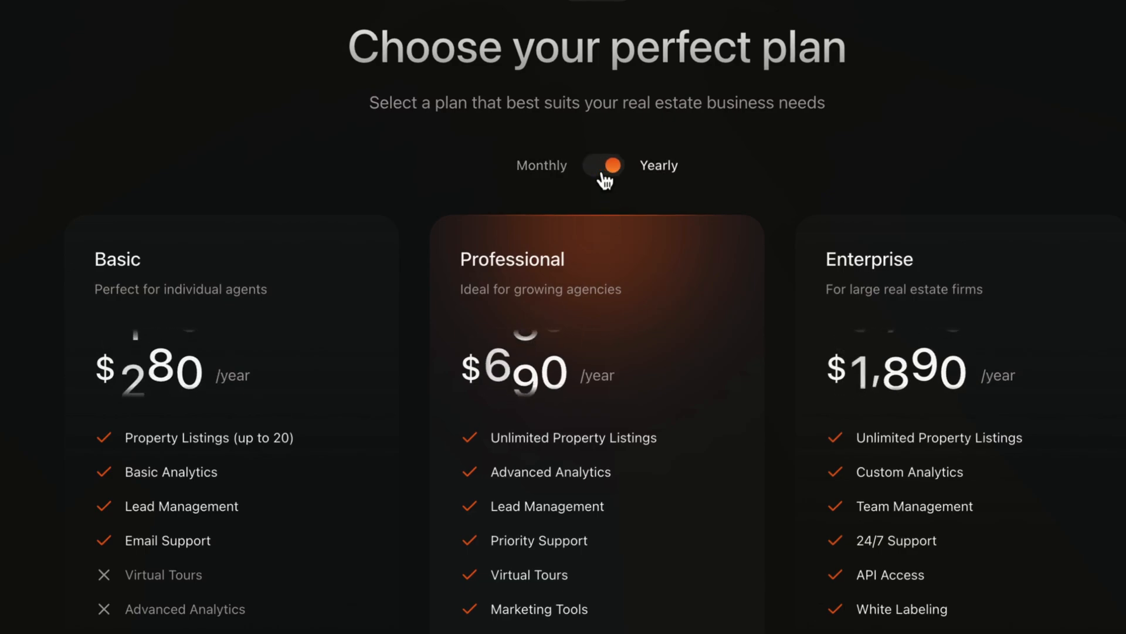
click(604, 166)
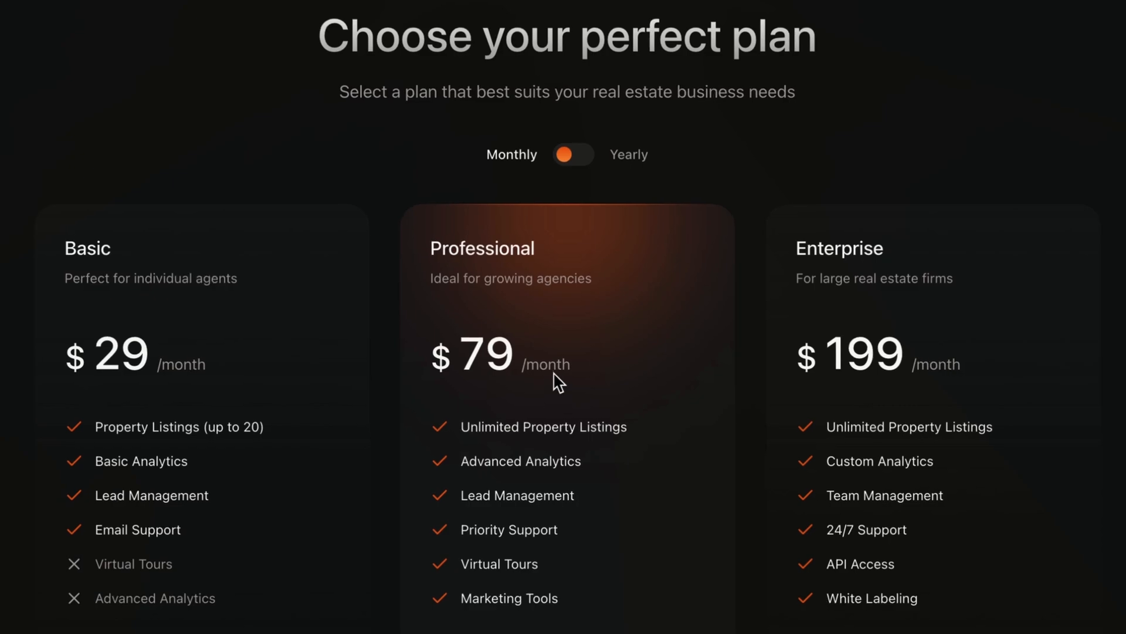
scroll(down, 3)
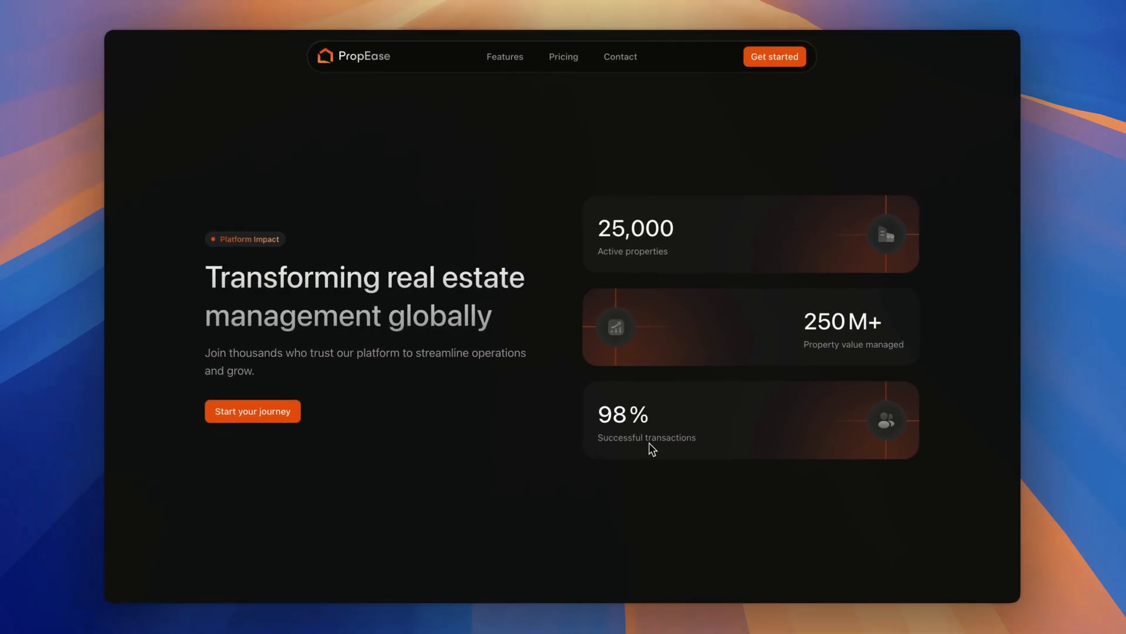
- Expand the FAQ answer on transaction security, then continue to 'Ready to get started?'
scroll(down, 3)
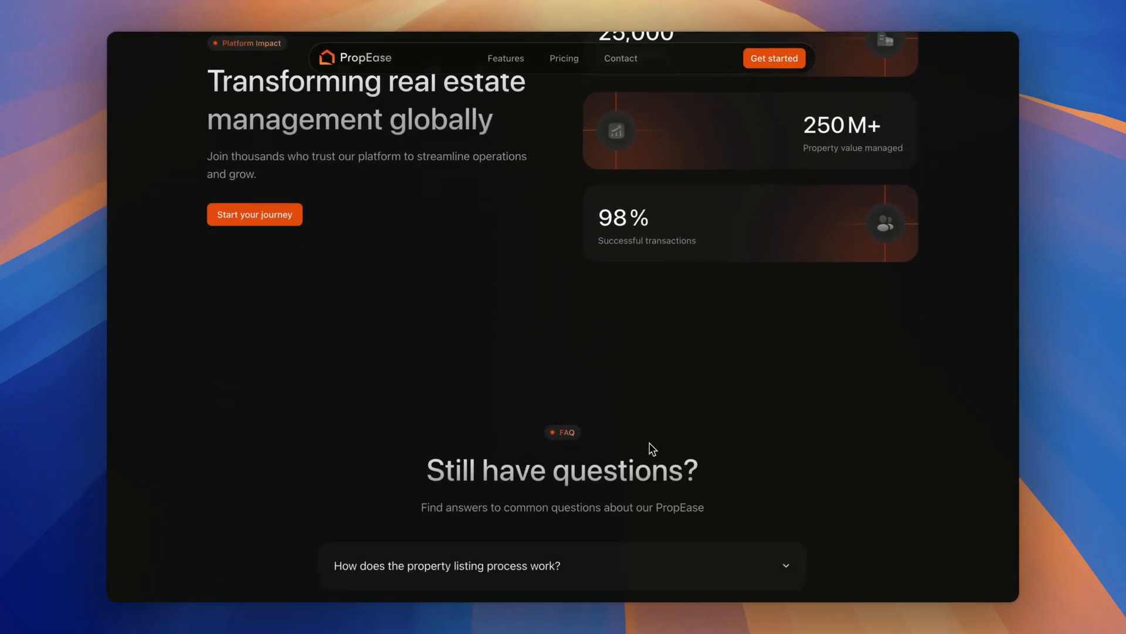
scroll(down, 3)
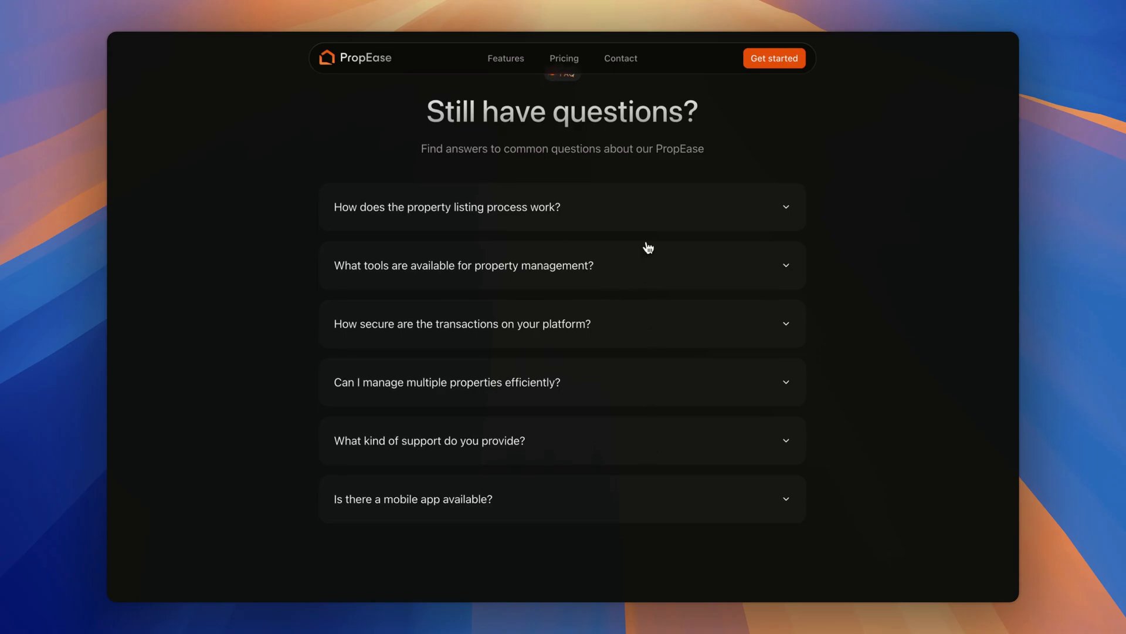
click(447, 207)
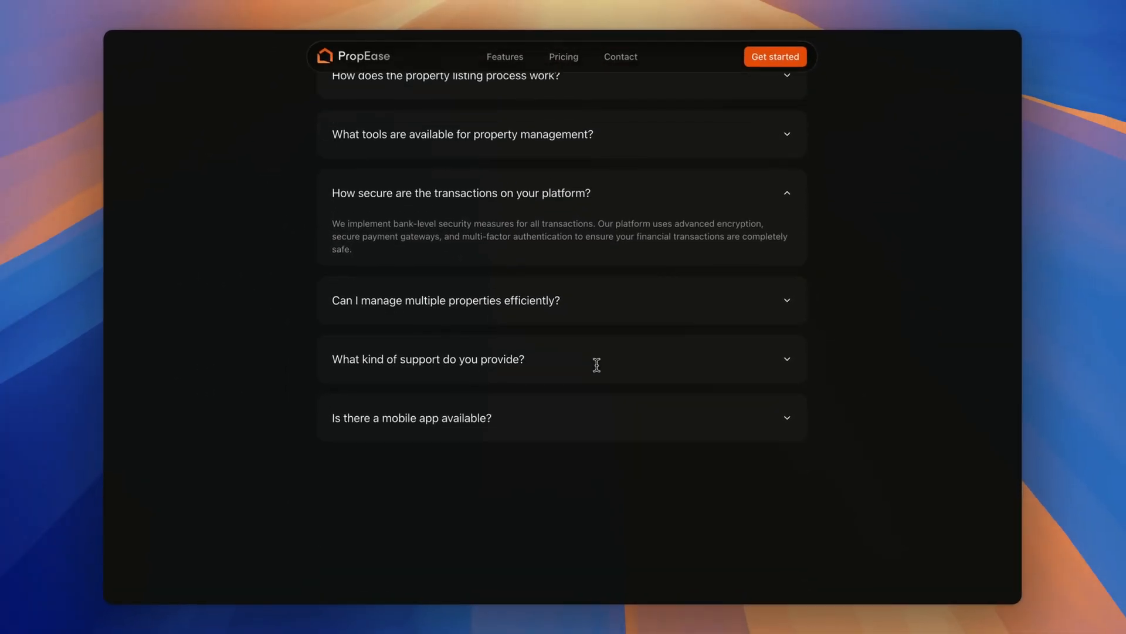
scroll(down, 3)
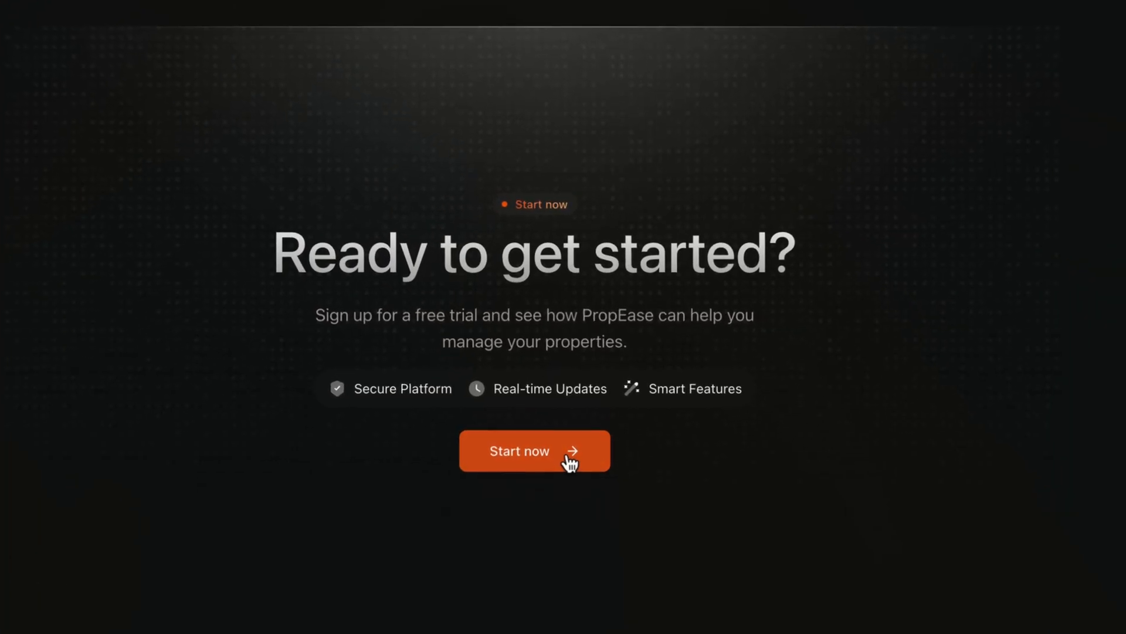
- Open the 'Create an account' sign-up page from the Get started button
scroll(down, 3)
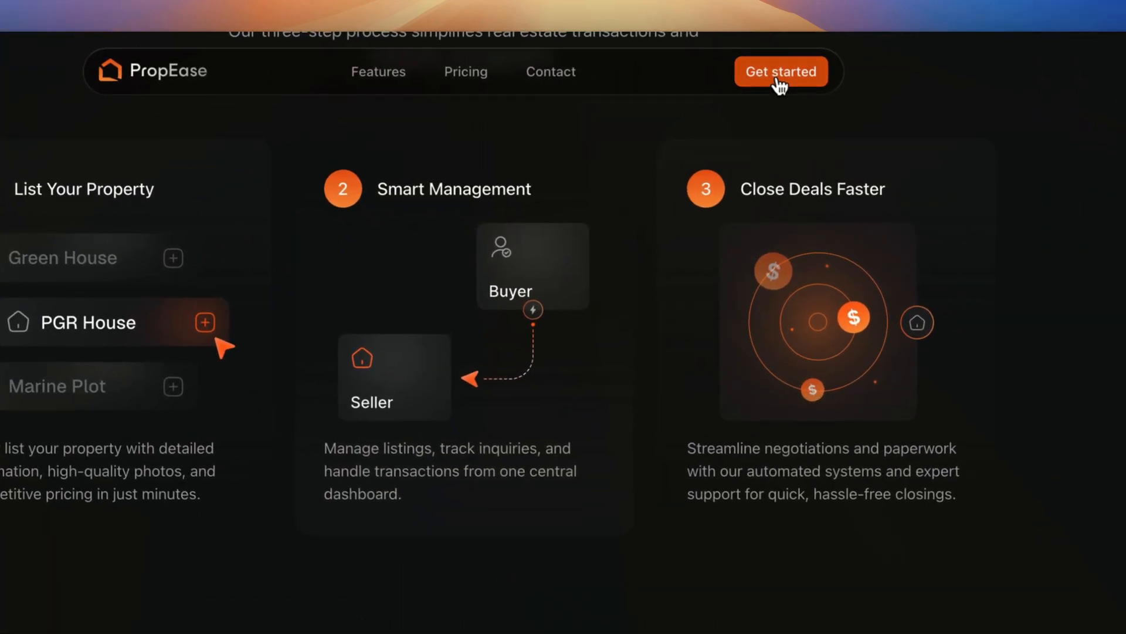
click(780, 71)
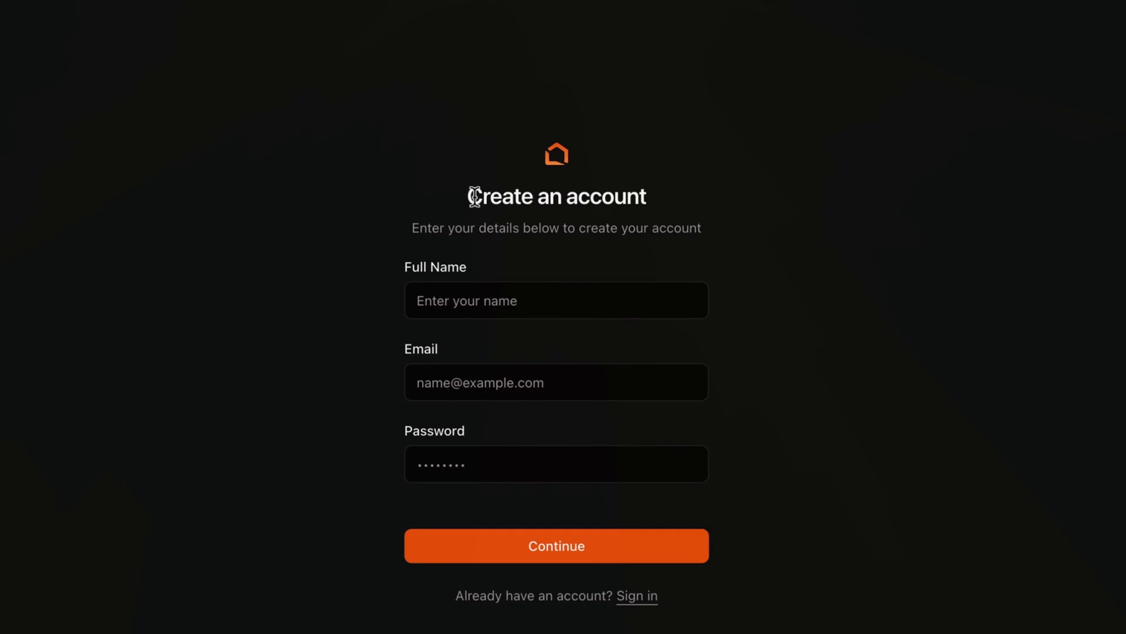
click(556, 382)
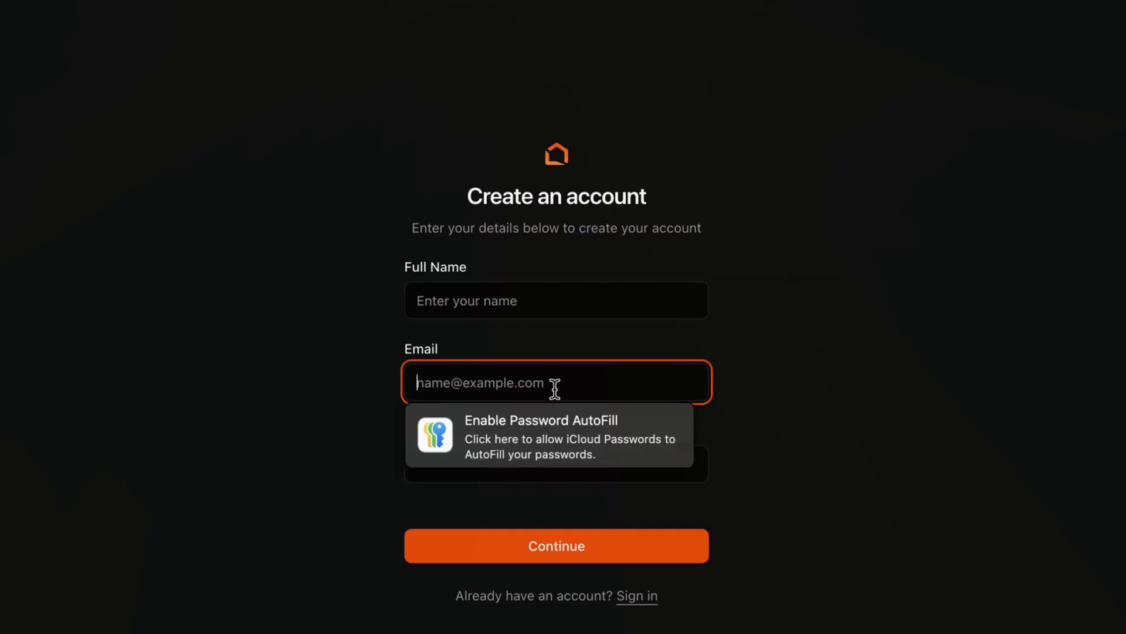
click(638, 594)
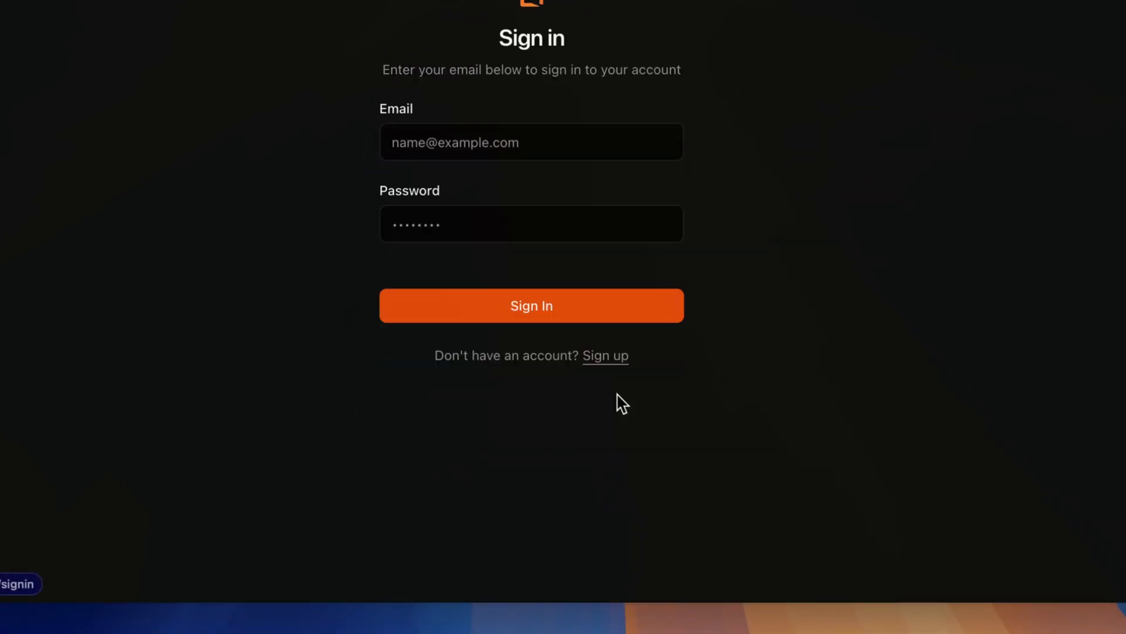
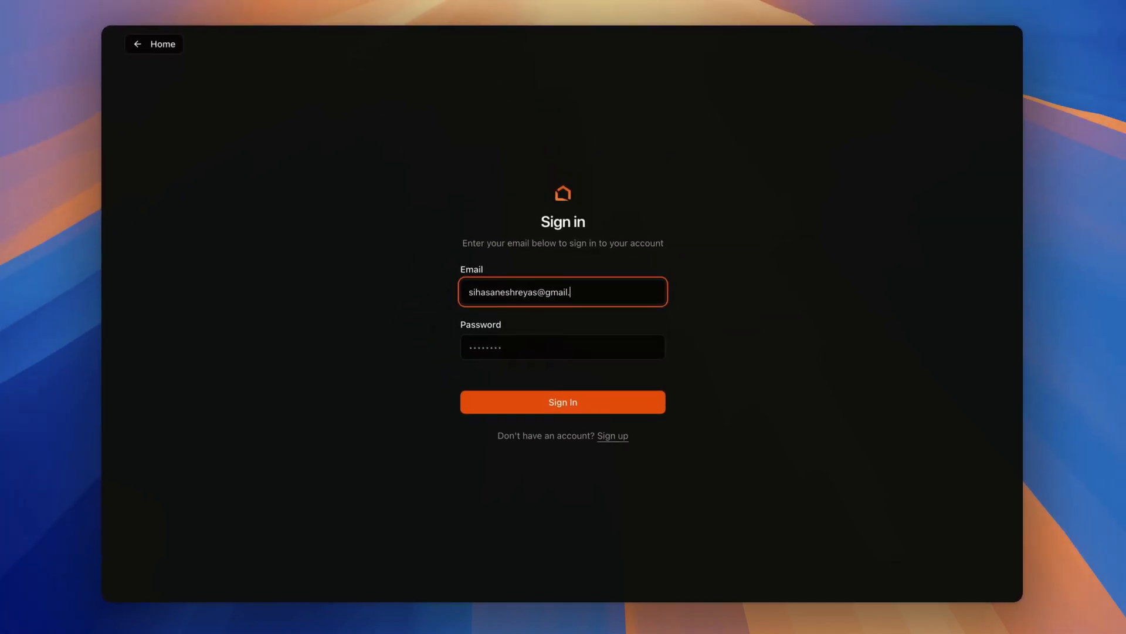
click(562, 401)
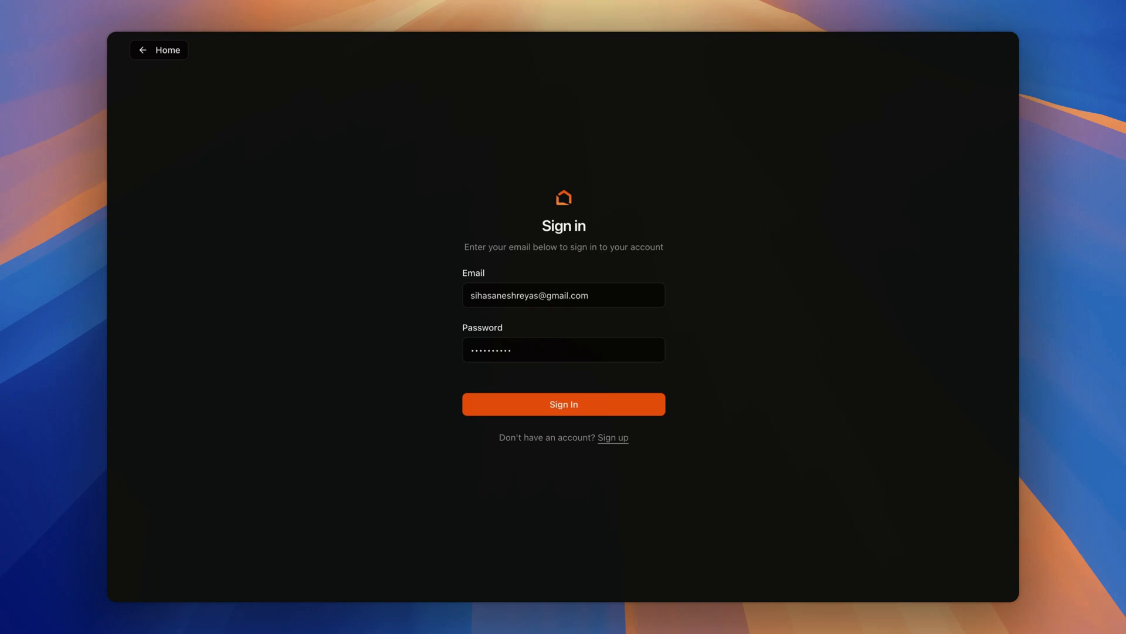
click(563, 403)
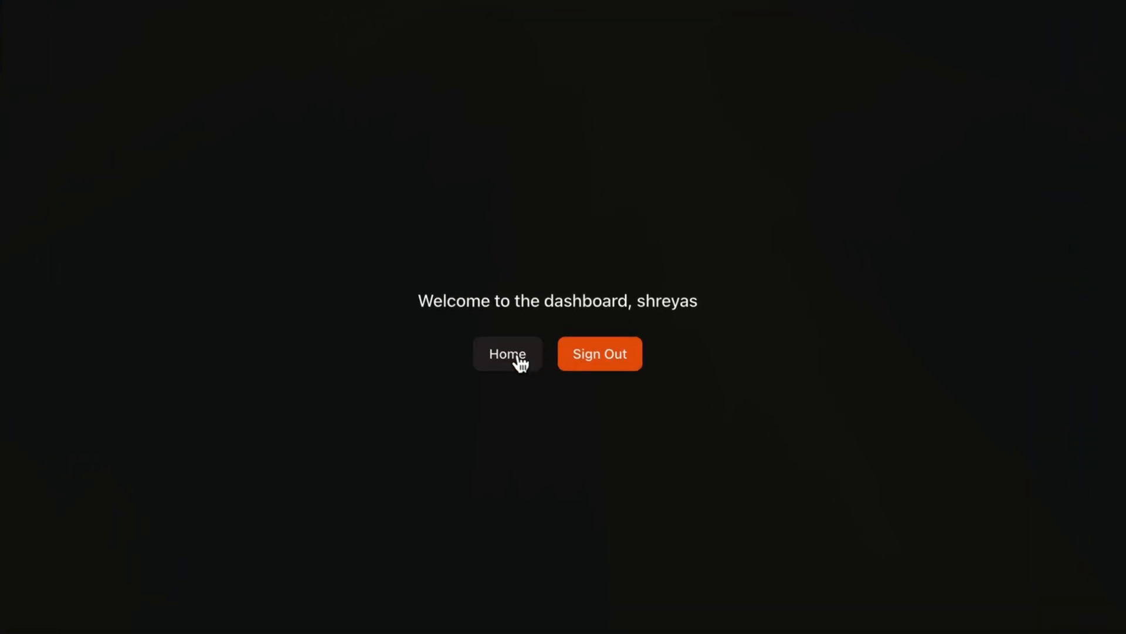
- Go Home to the landing page, whose header now shows a Dashboard link
click(507, 353)
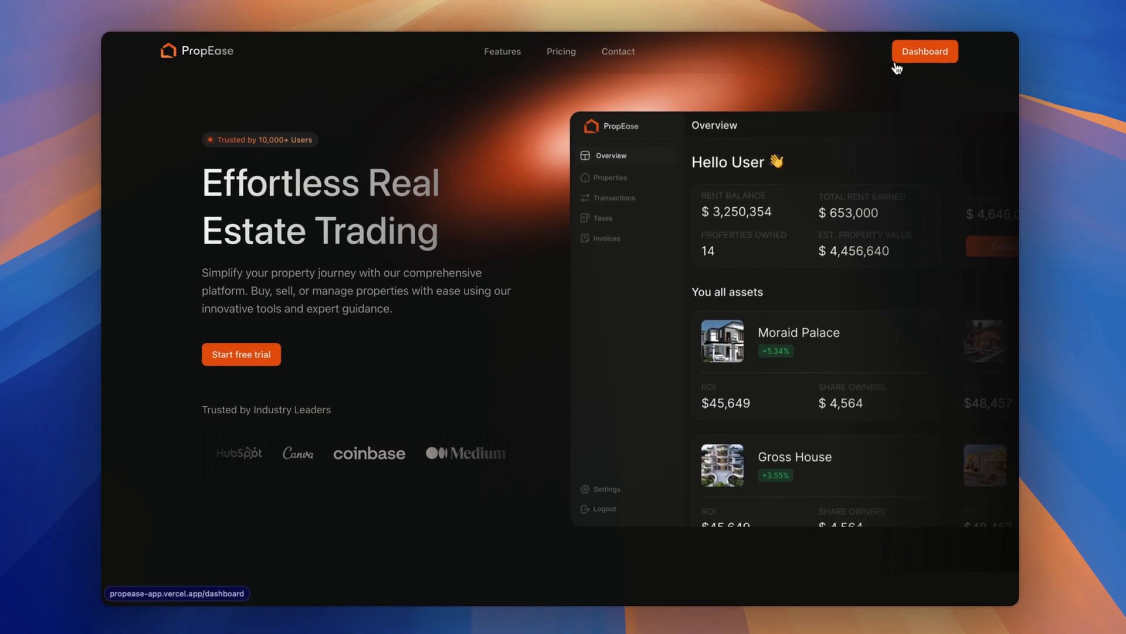